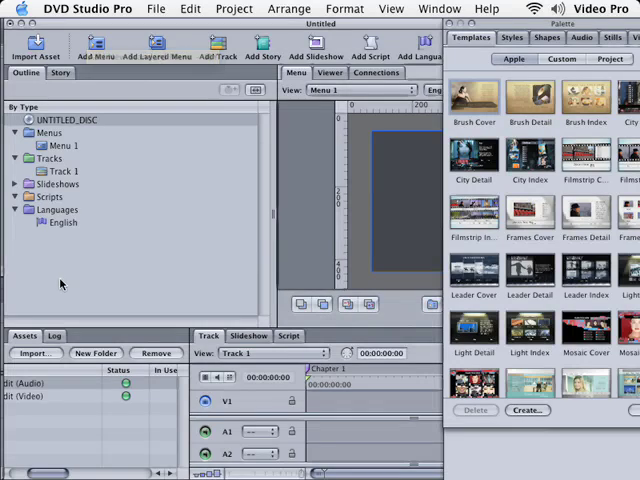
mouse_move(130, 393)
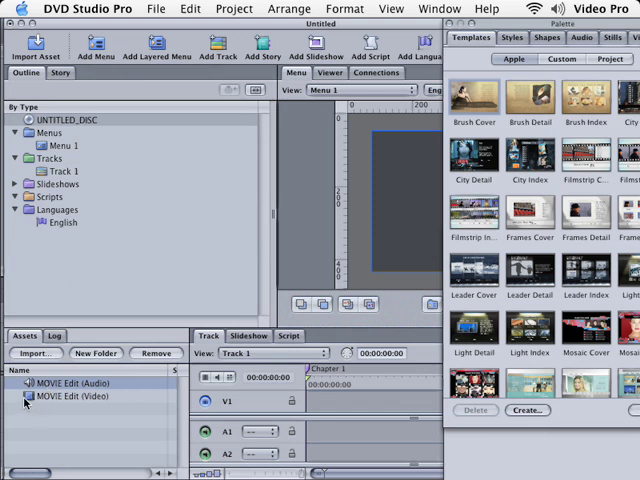
- Drag the MOVIE Edit (Video) asset onto Track 1's video stream
click(72, 396)
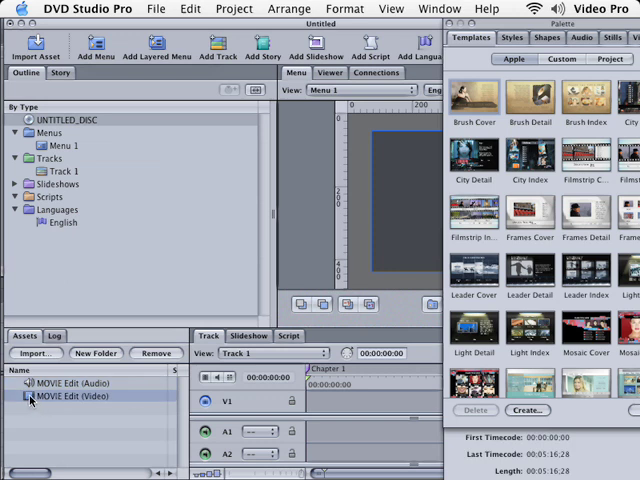
drag(83, 396, 128, 278)
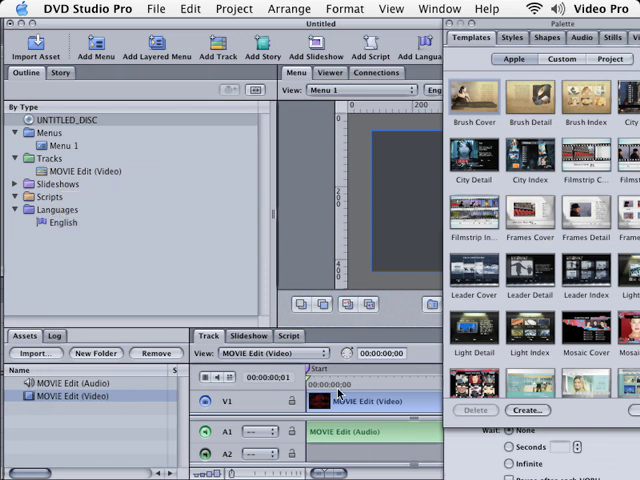
mouse_move(302, 372)
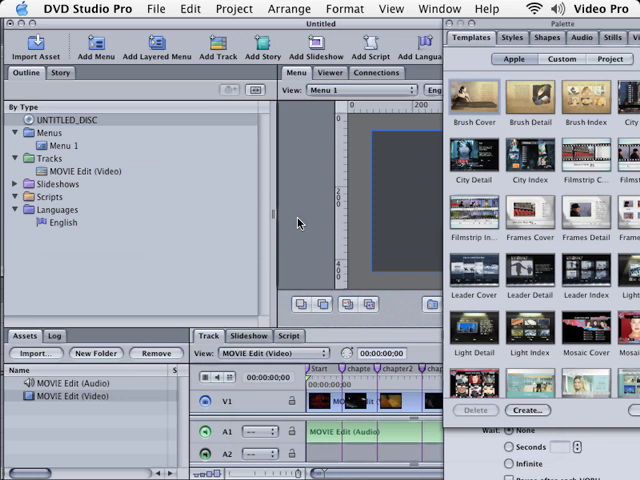
mouse_move(138, 194)
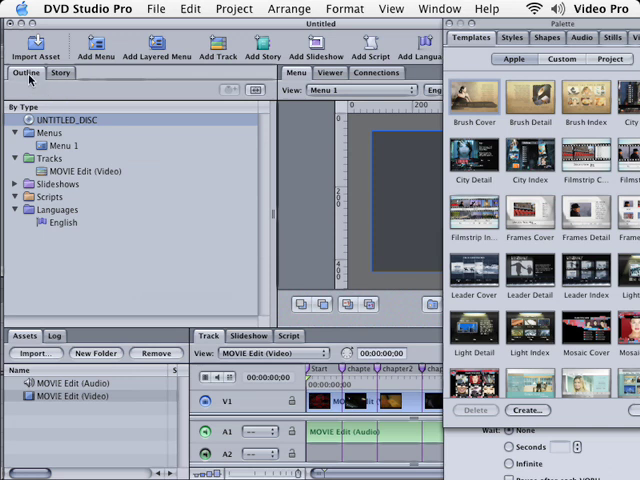
mouse_move(396, 30)
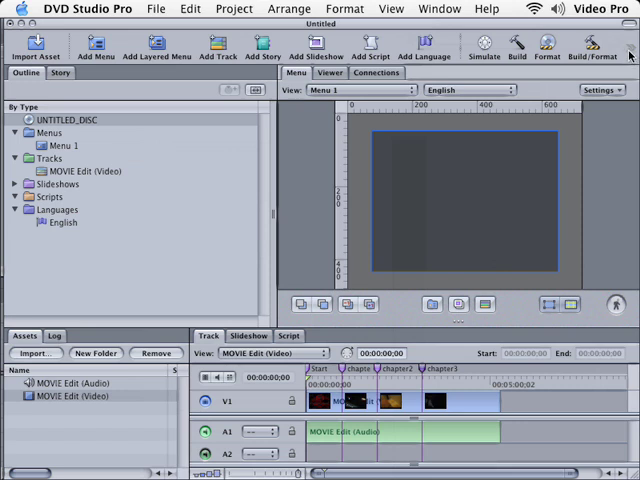
- Show the Inspector with UNTITLED_DISC selected to rename the disc
click(631, 48)
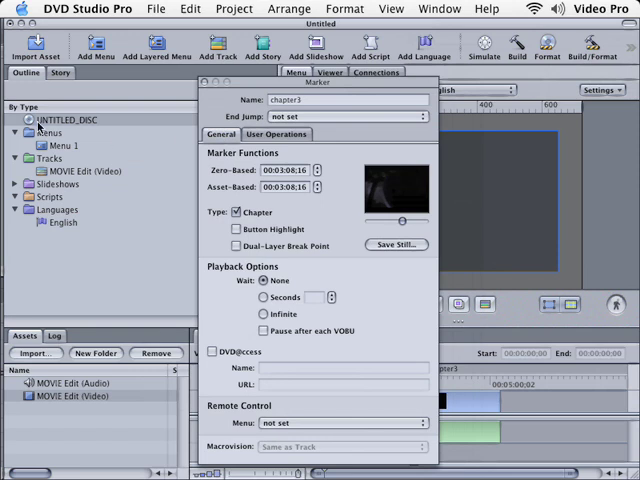
click(64, 119)
text(NIGHT_)
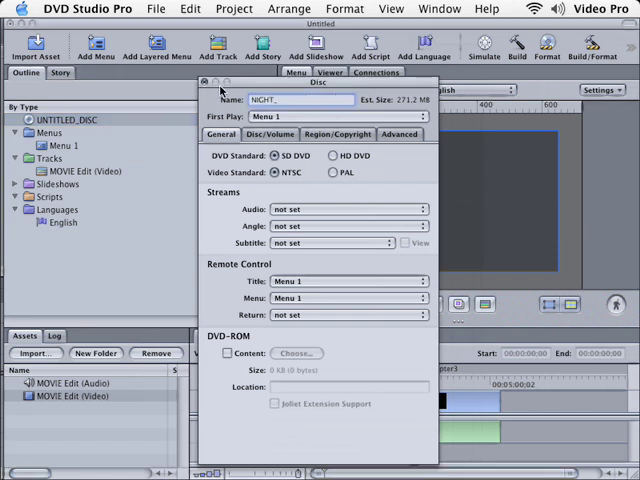
- Name the disc NIGHT_AT and set first play to the MOVIE Edit (Video) track
text(AT)
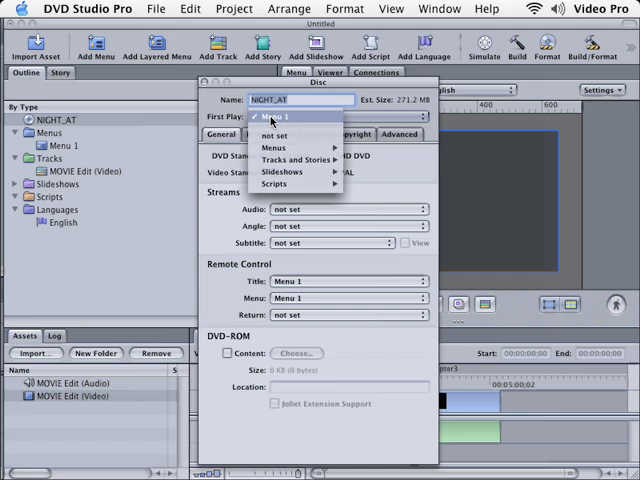
mouse_move(295, 160)
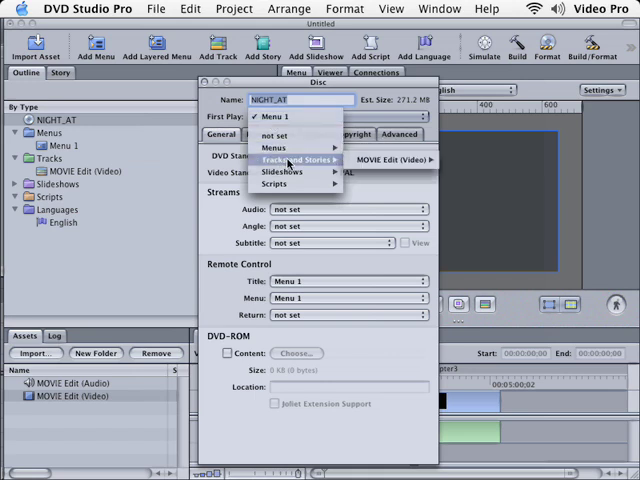
mouse_move(395, 159)
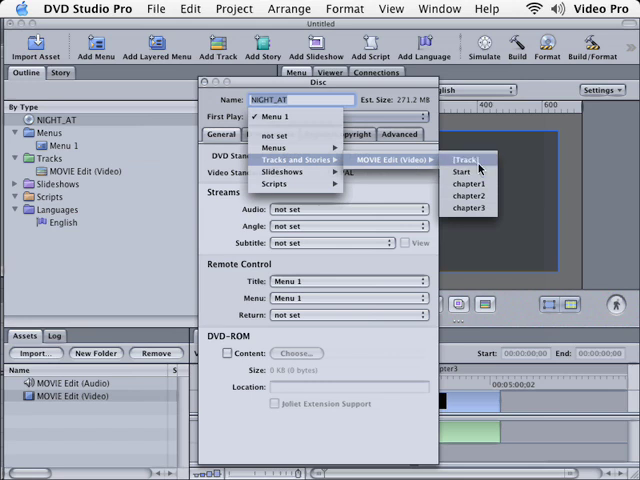
click(457, 159)
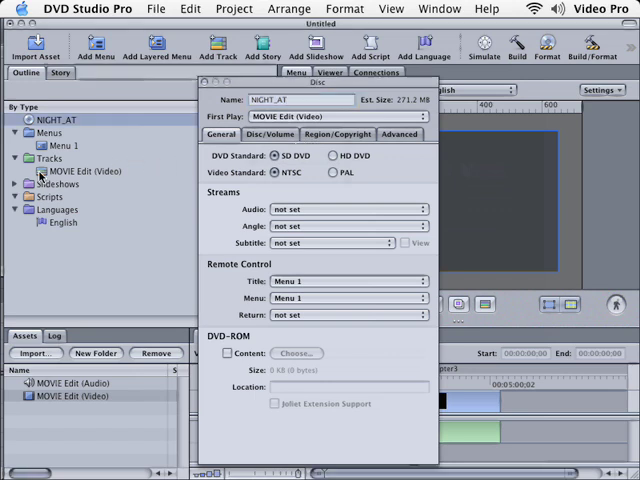
- Check the MOVIE Edit (Video) track settings, keeping end jump unset and 4:3 display
click(82, 171)
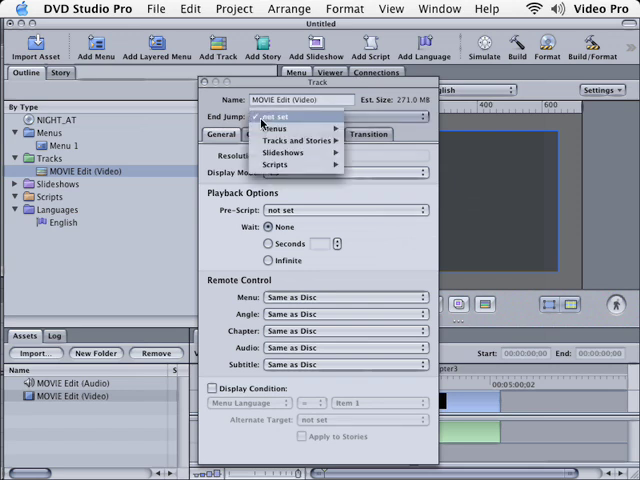
mouse_move(298, 141)
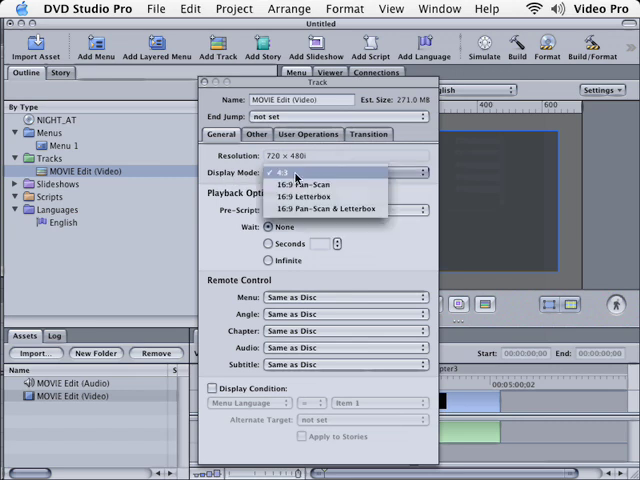
mouse_move(340, 175)
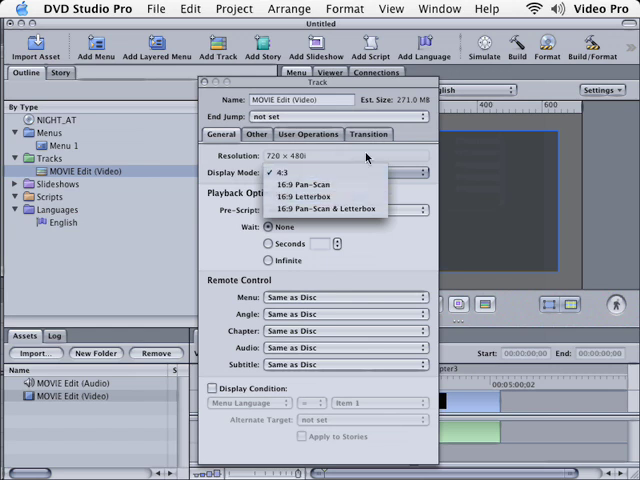
click(285, 173)
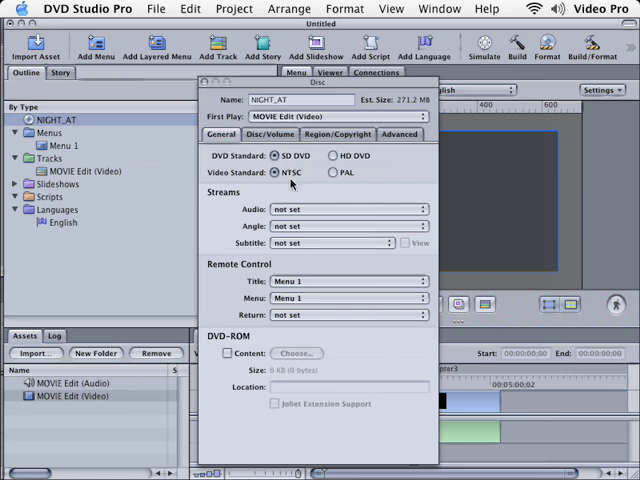
mouse_move(230, 95)
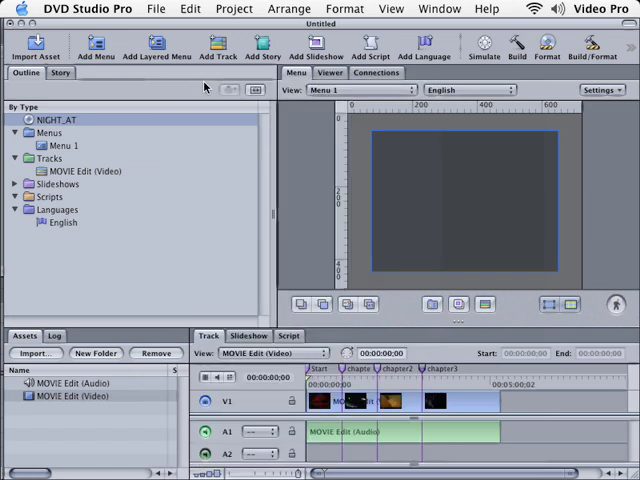
mouse_move(495, 50)
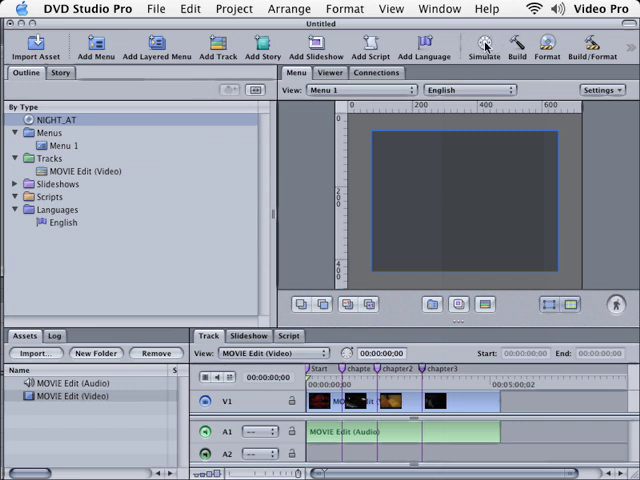
- Simulate the disc, start playback, and skip to the next chapter
click(483, 44)
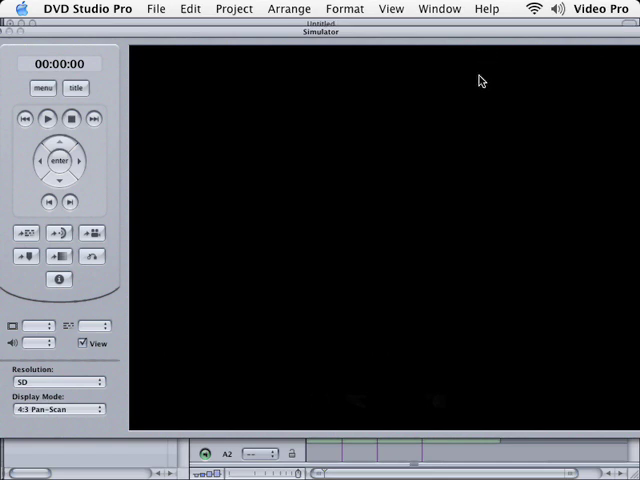
click(48, 118)
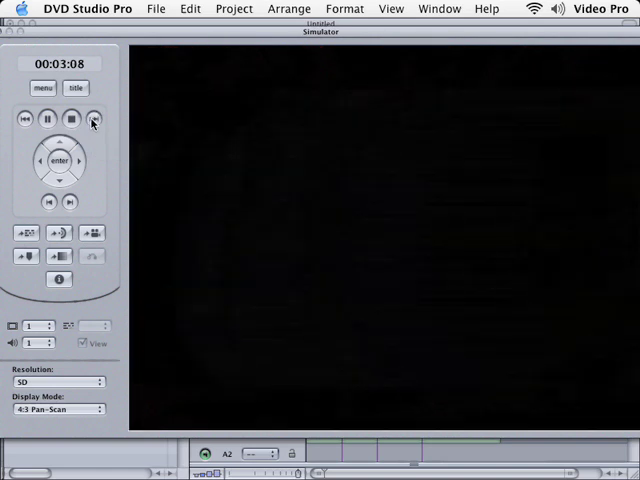
click(94, 119)
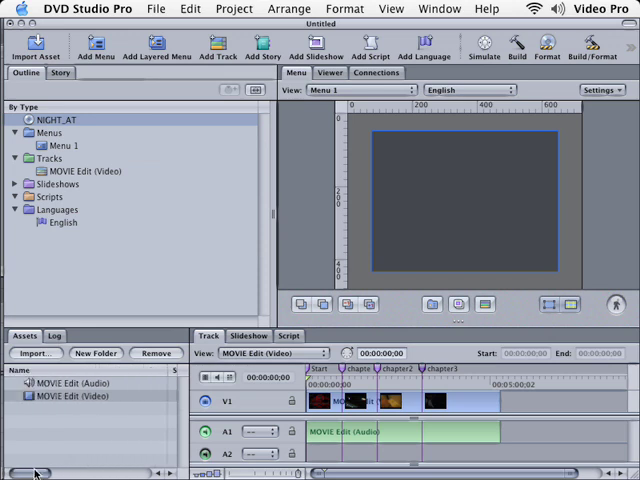
mouse_move(143, 12)
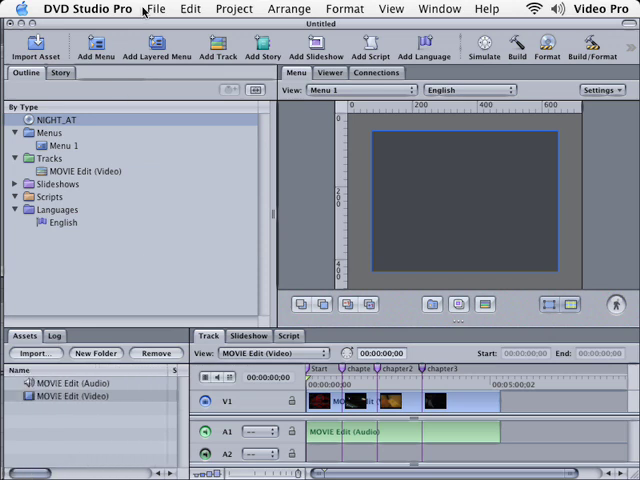
- Open the File menu to reach the Burn command
click(155, 8)
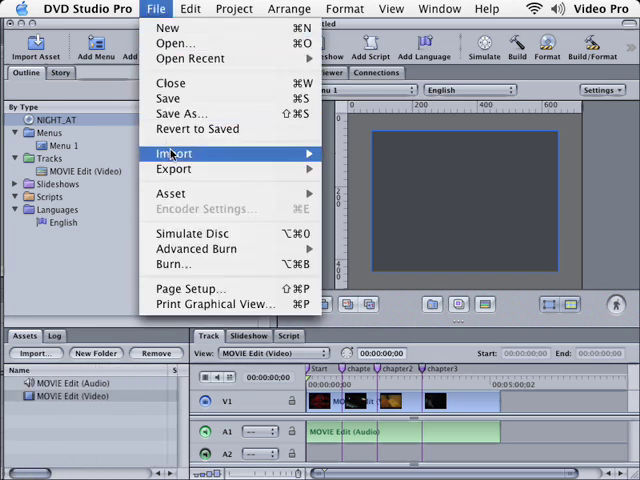
mouse_move(196, 263)
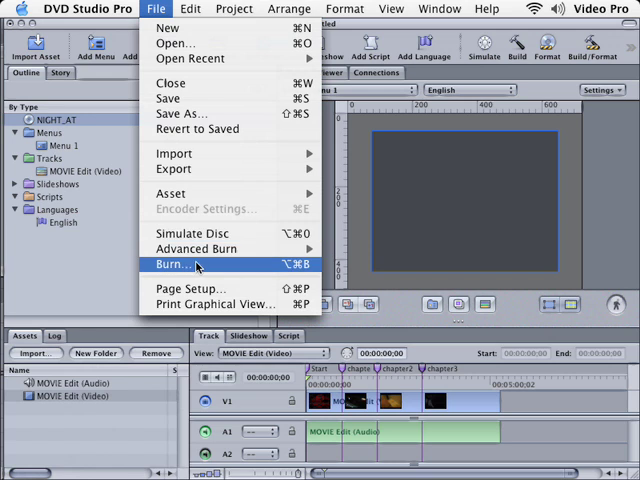